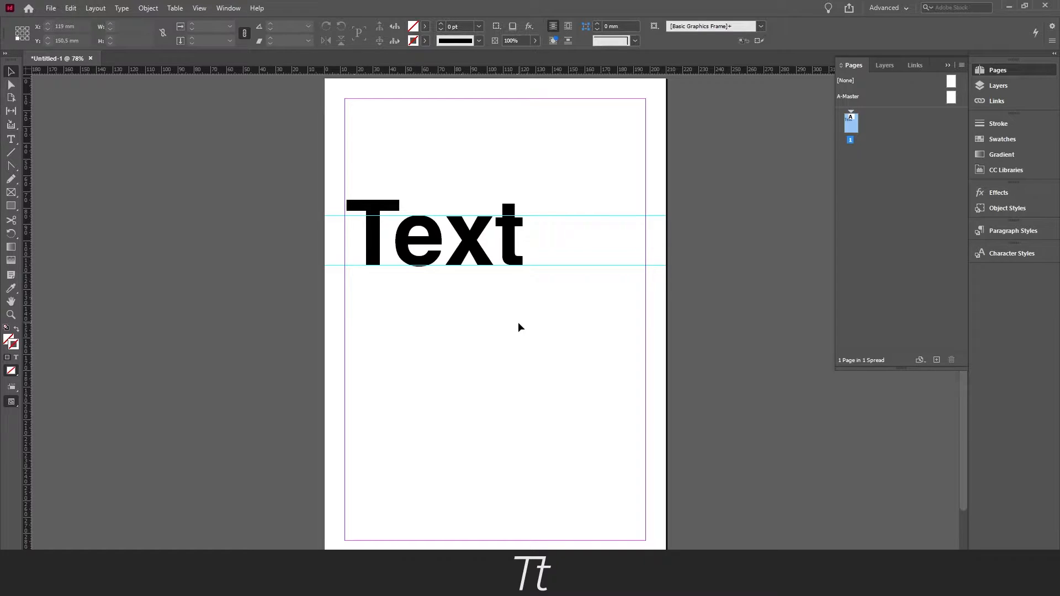
left_click(438, 233)
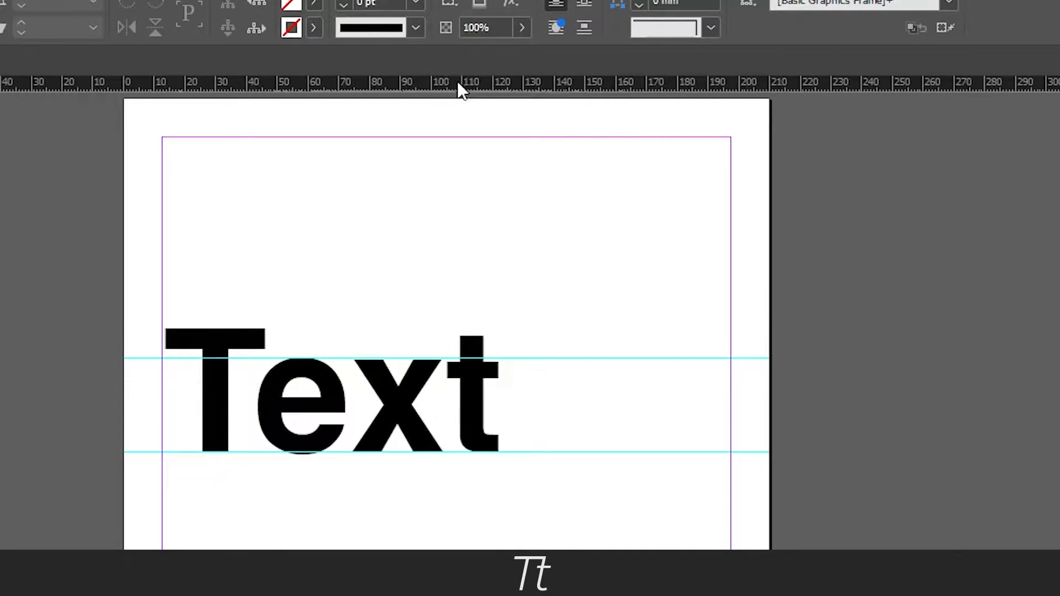
left_click(199, 7)
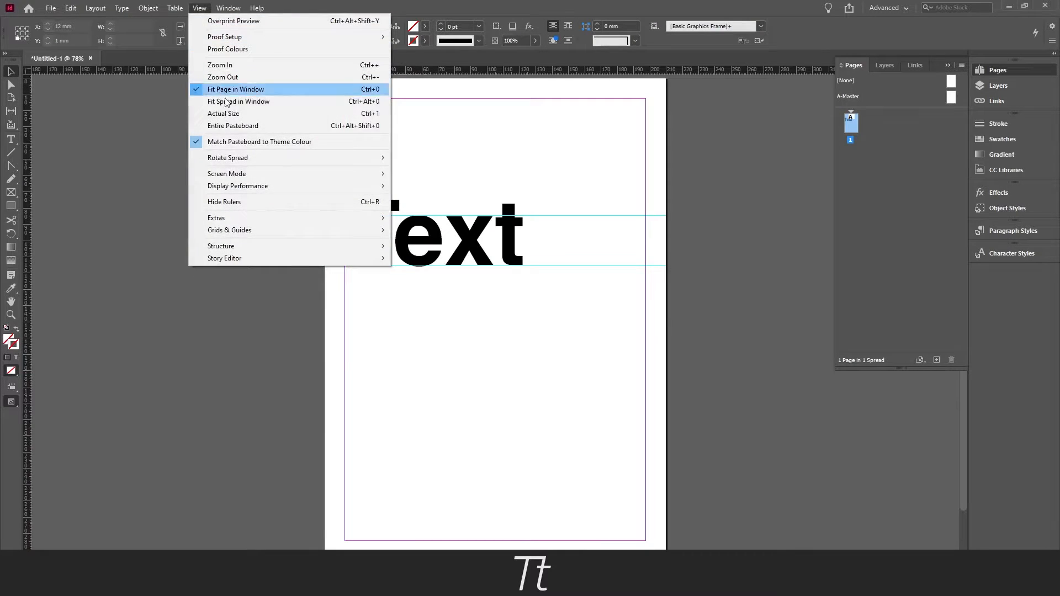
left_click(236, 88)
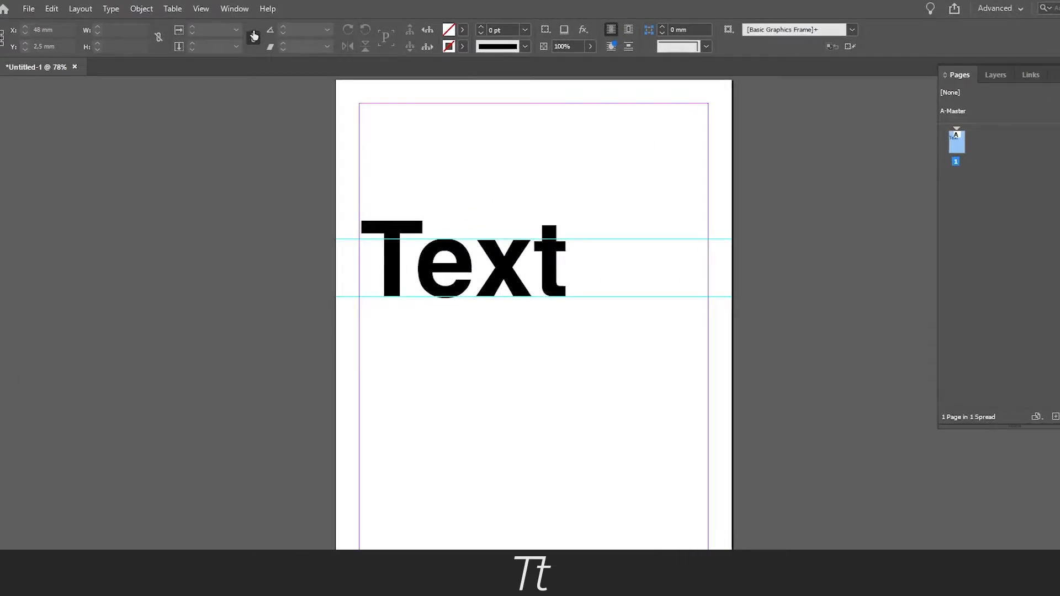
left_click(200, 8)
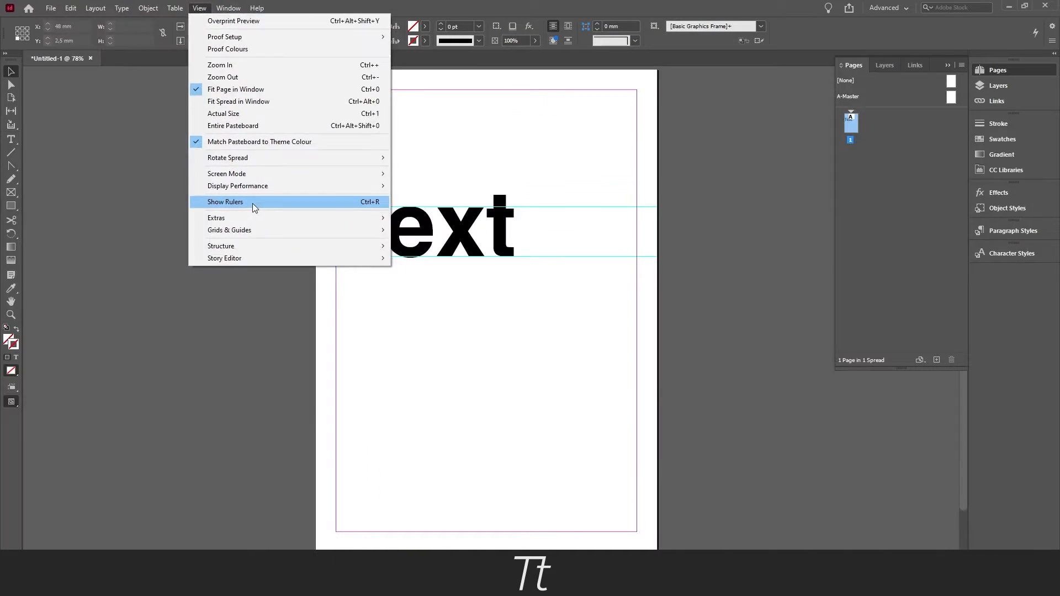
left_click(225, 202)
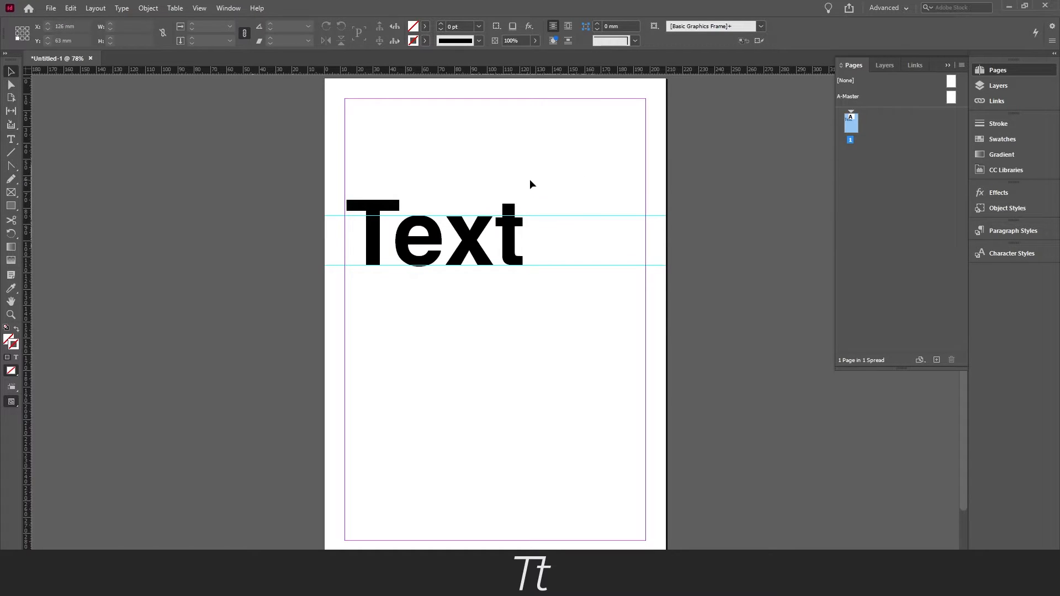
left_click(199, 8)
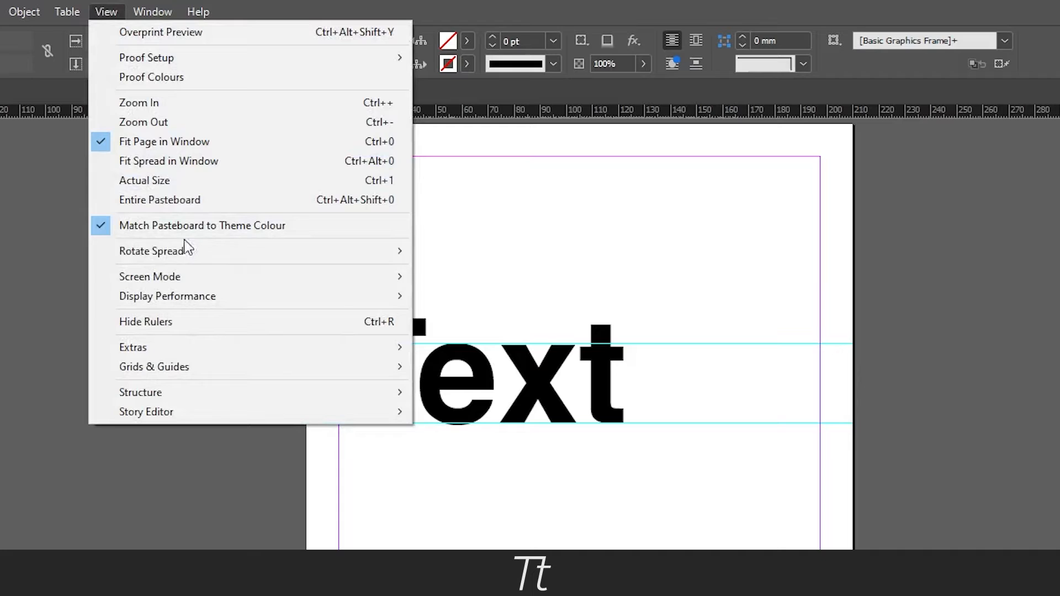
mouse_move(154, 367)
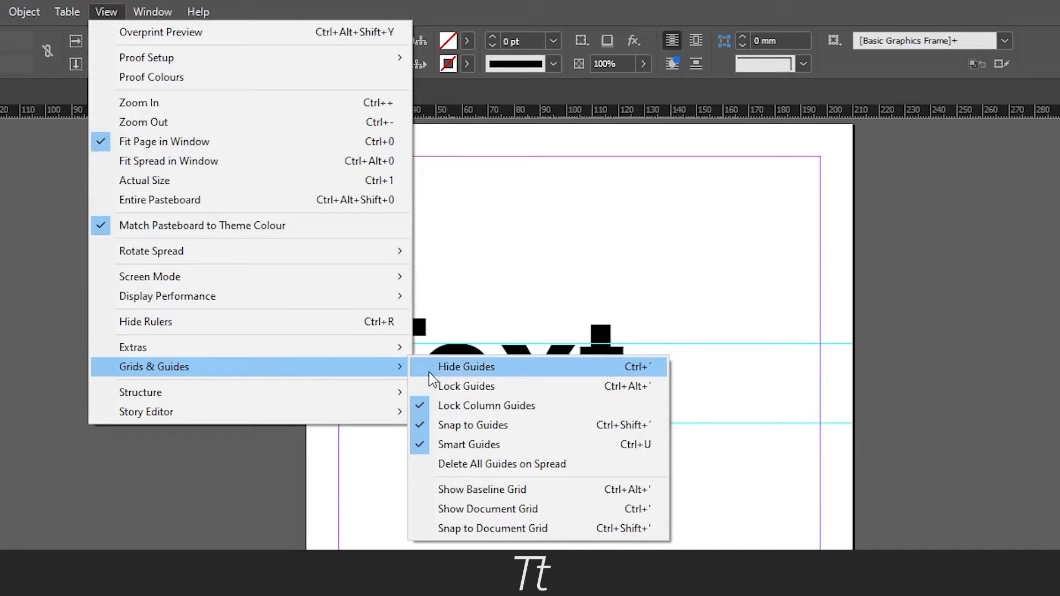
left_click(466, 367)
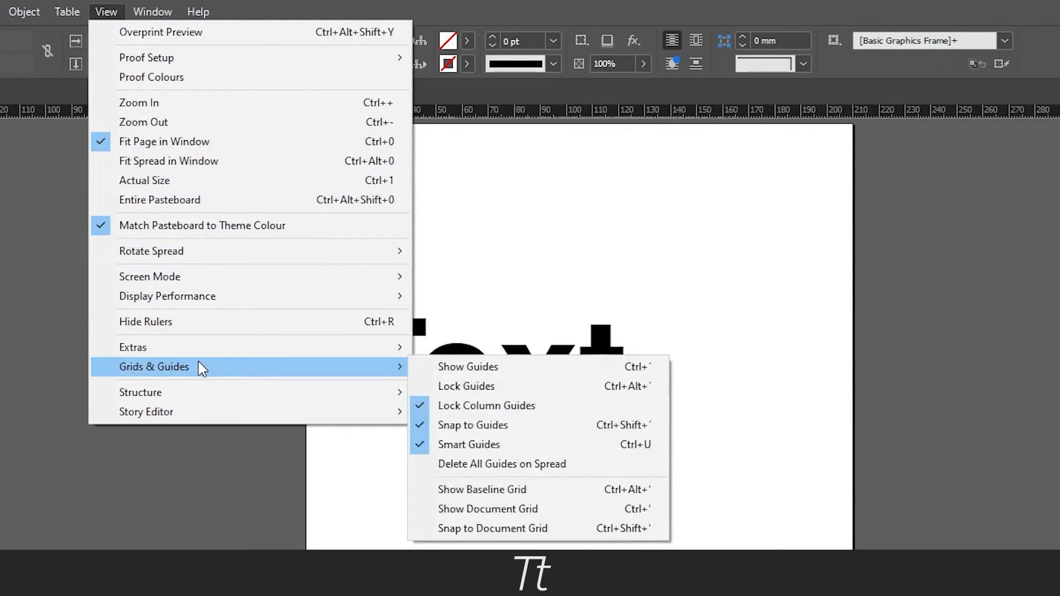
mouse_move(501, 372)
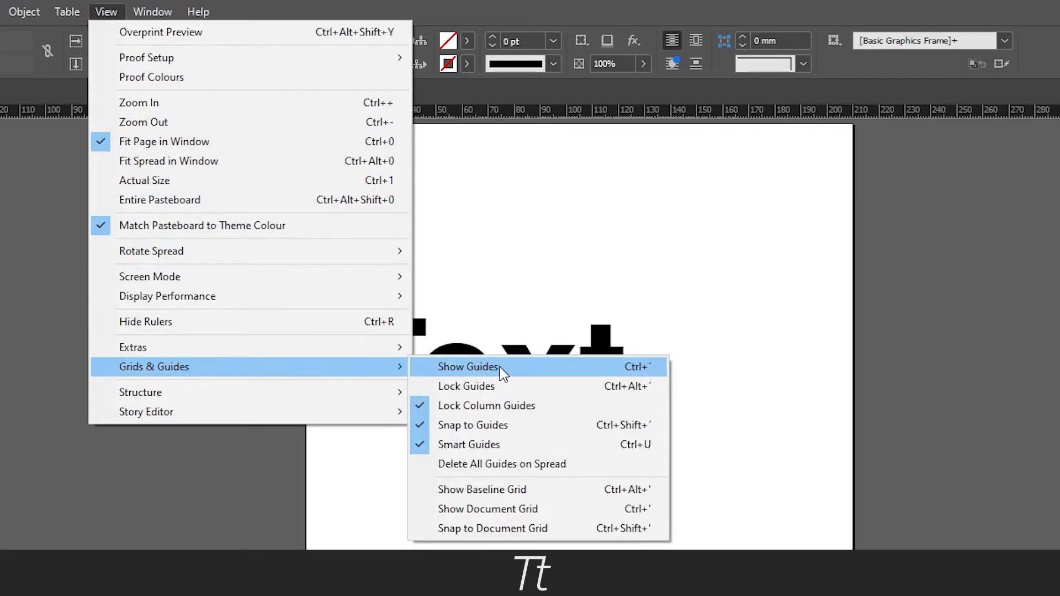
left_click(468, 367)
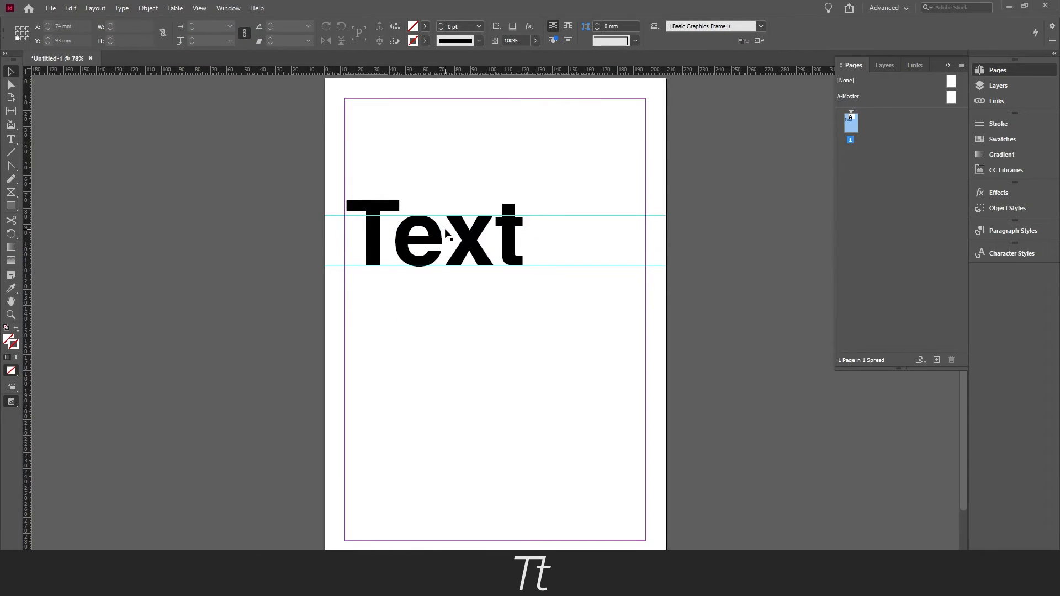